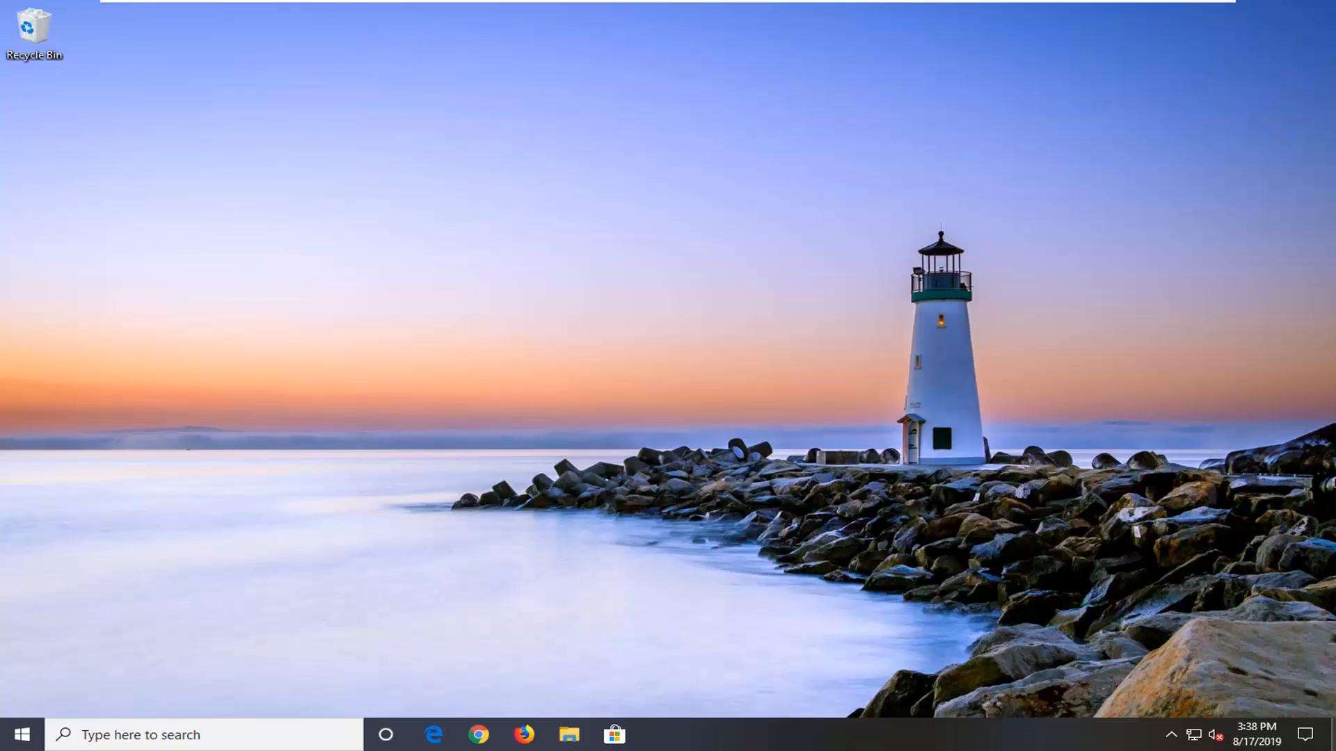
{"action": "mouse_move", "coordinate": [32, 542]}
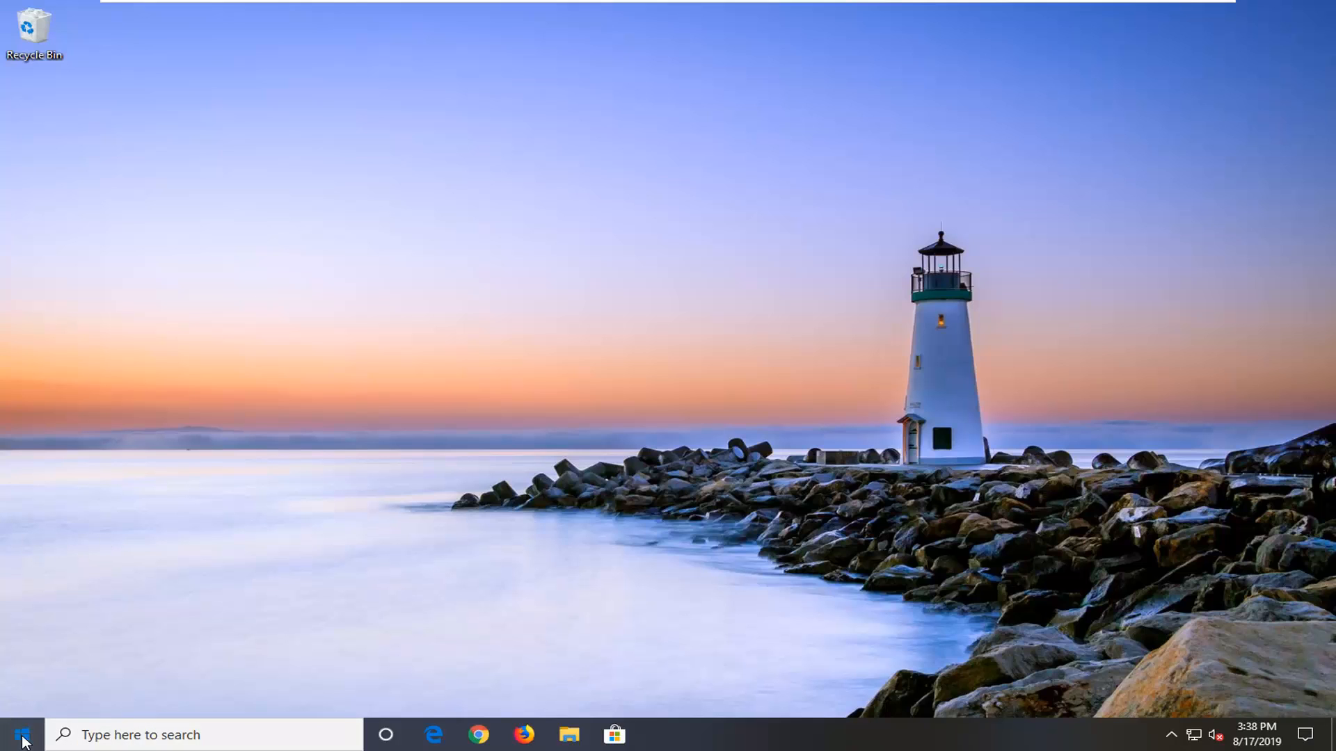
Shift-restart Windows from the Start menu's power options to reach the recovery environment
{"action": "left_click", "coordinate": [25, 732]}
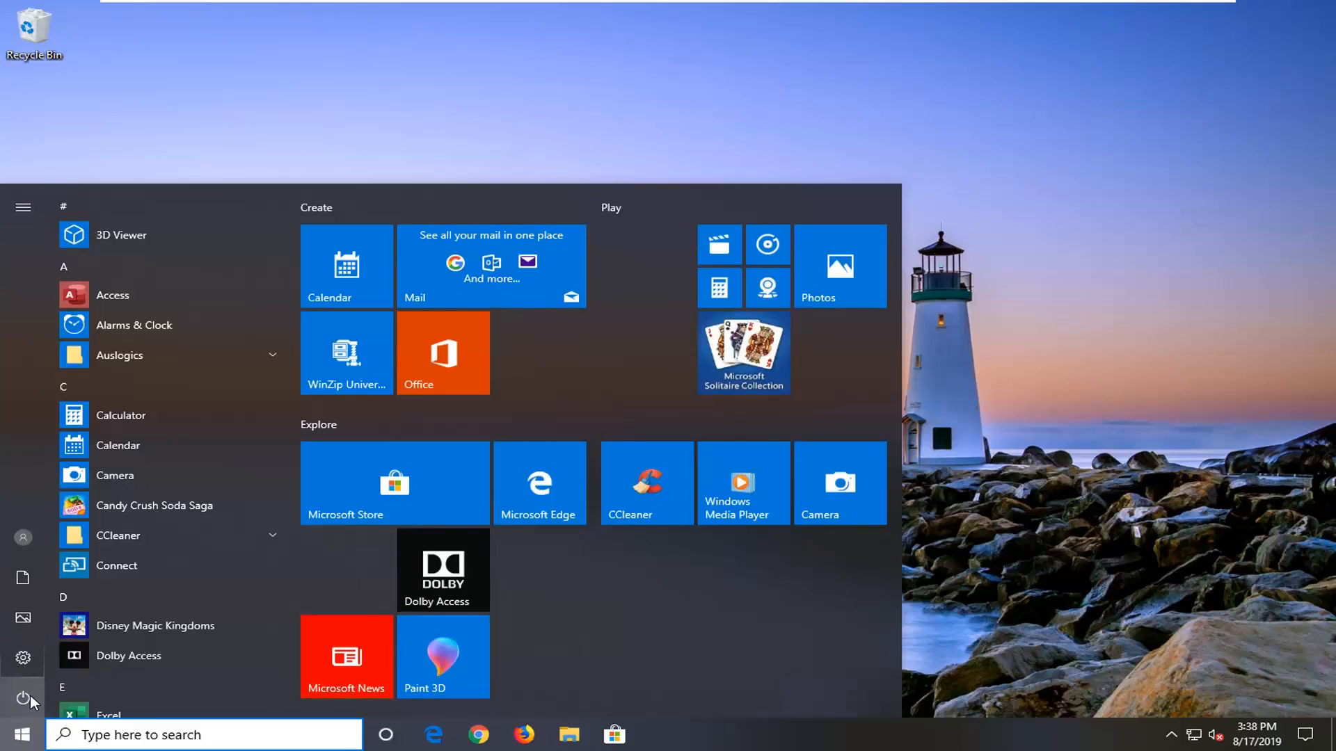
{"action": "left_click", "coordinate": [24, 695]}
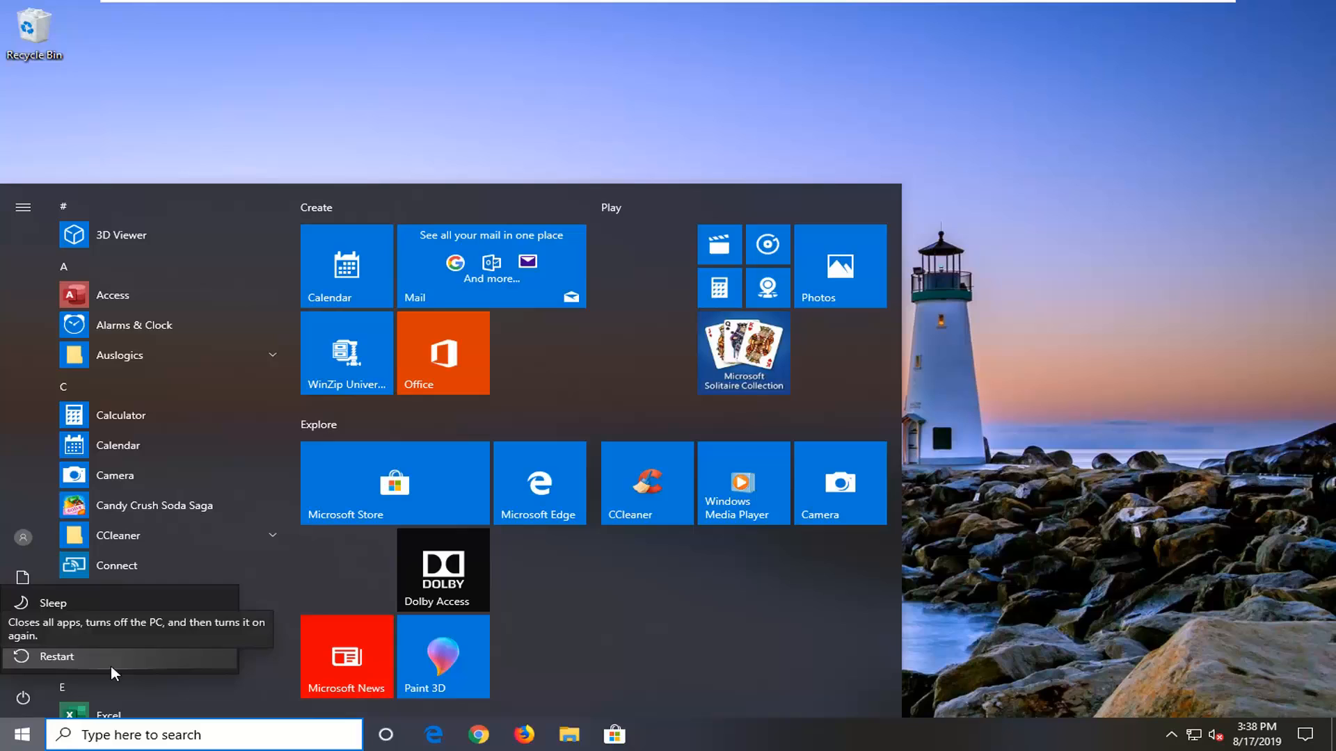
{"action": "mouse_move", "coordinate": [126, 658]}
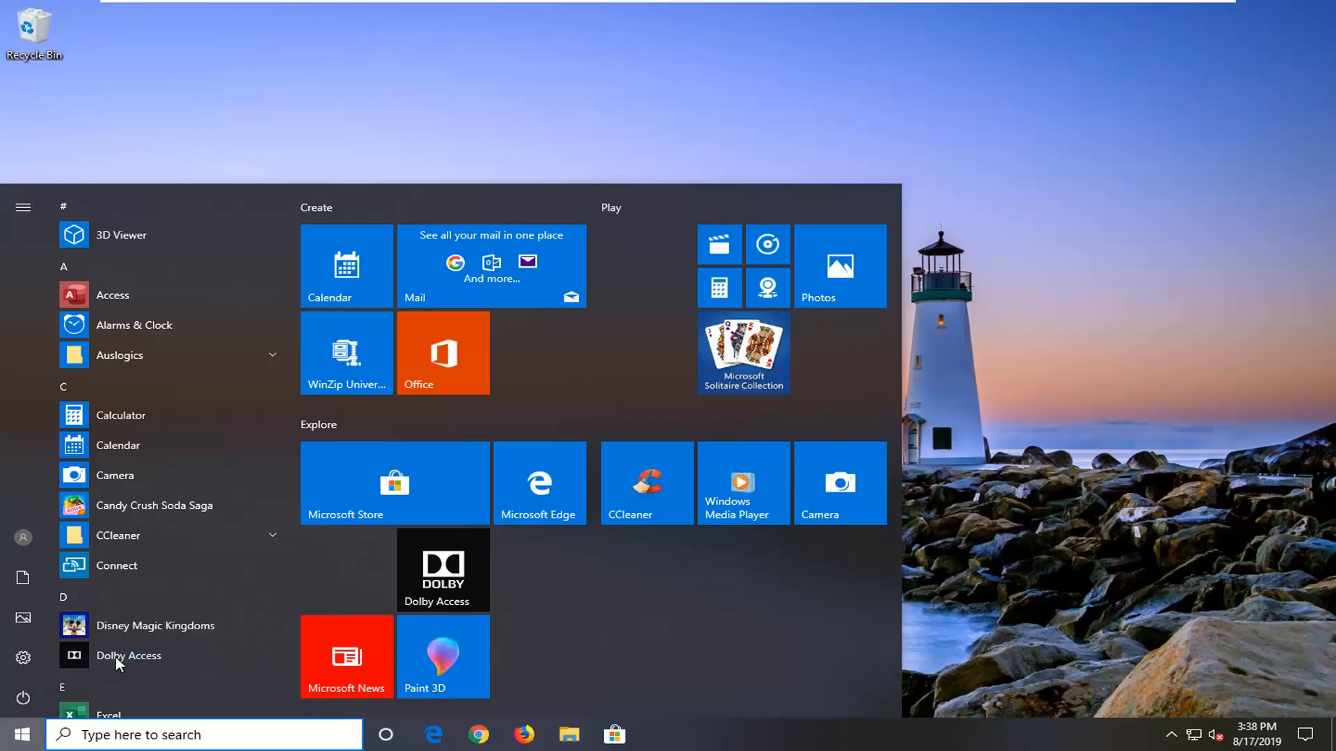
{"action": "left_click", "coordinate": [127, 656]}
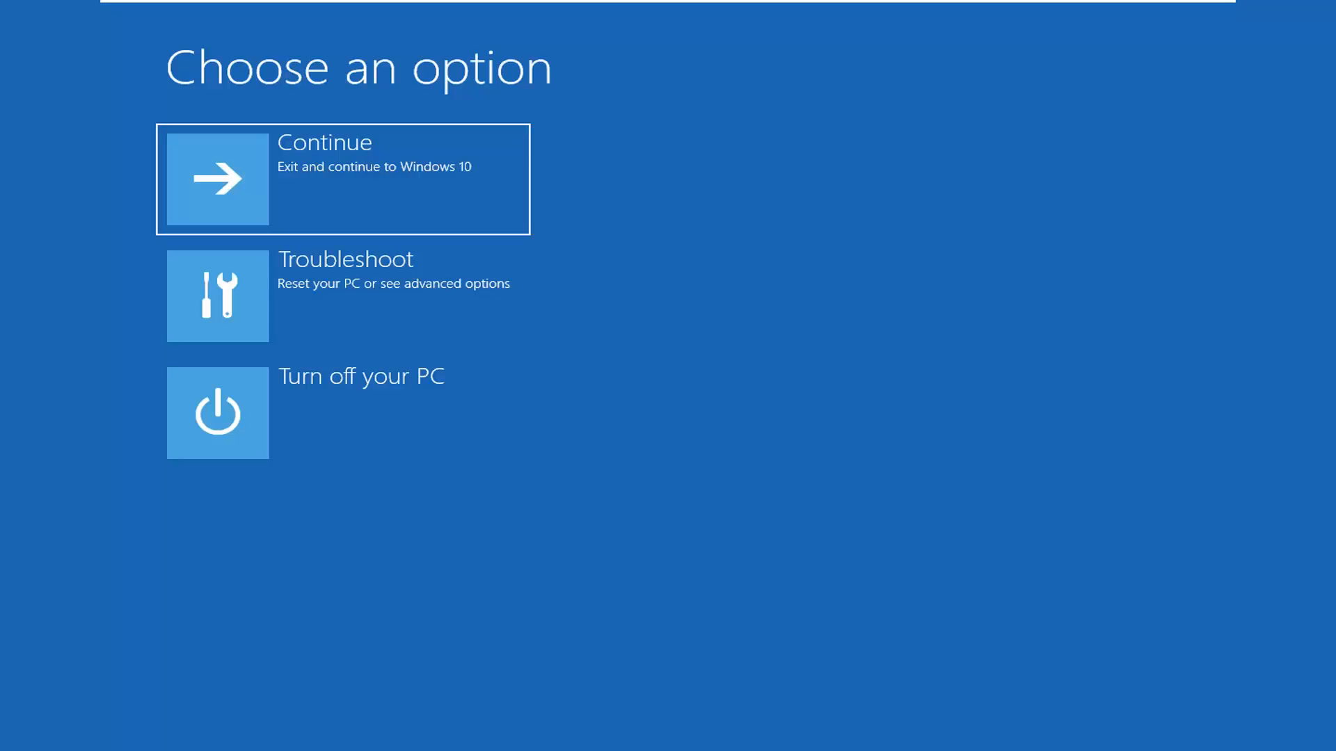
{"action": "mouse_move", "coordinate": [165, 653]}
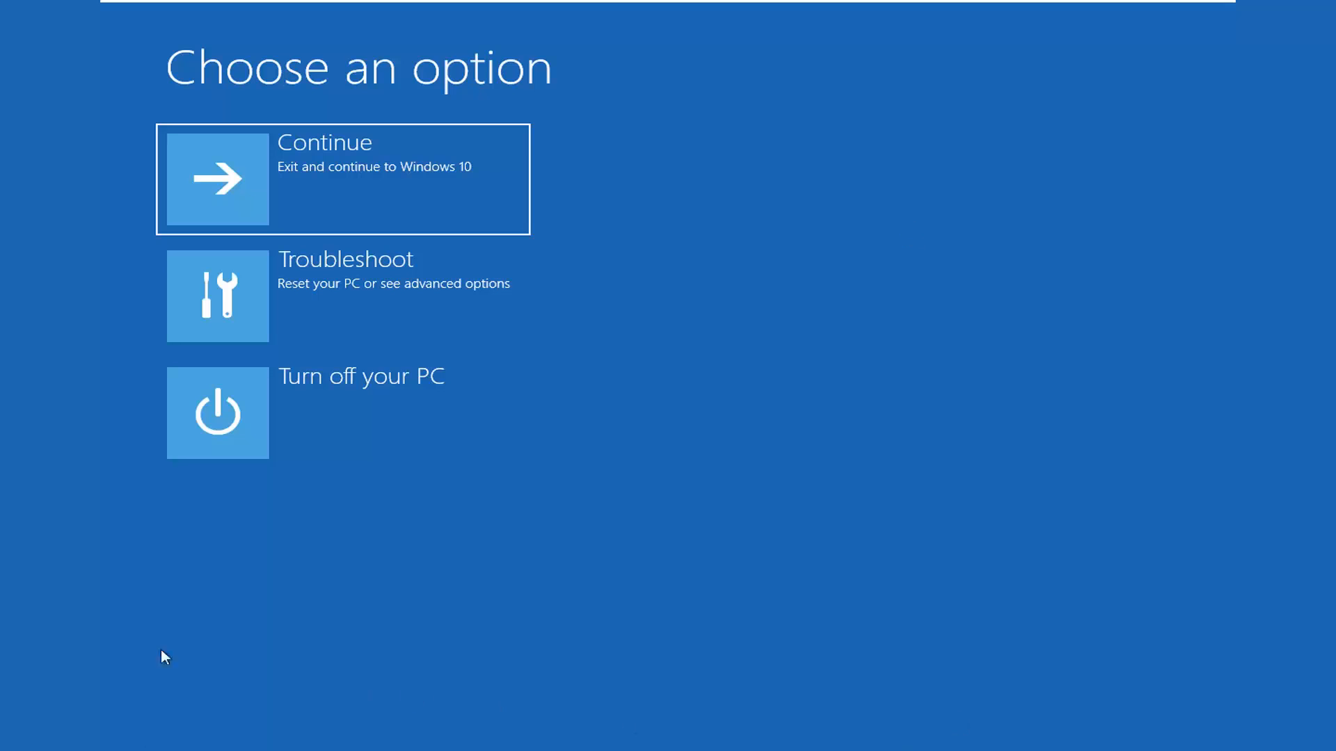
{"action": "mouse_move", "coordinate": [292, 306]}
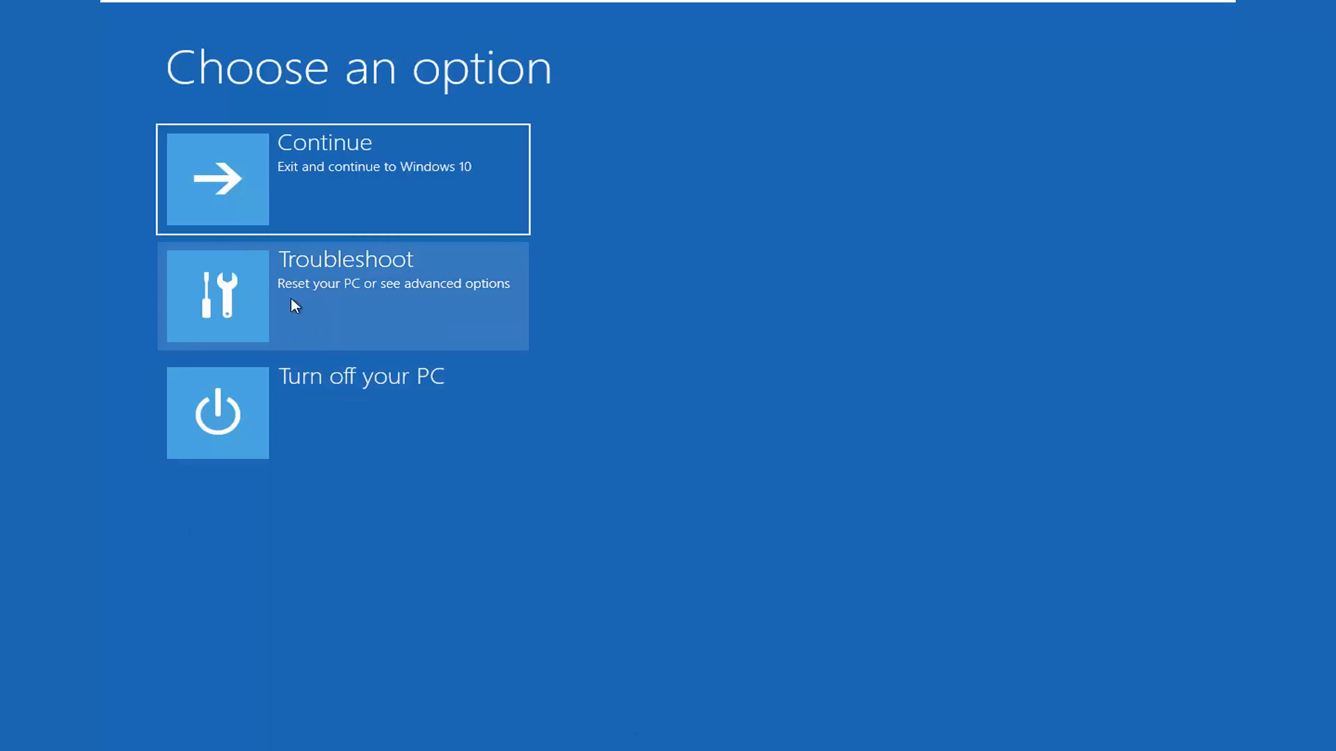
Go through Troubleshoot and Advanced options to reach Startup Settings
{"action": "left_click", "coordinate": [342, 295]}
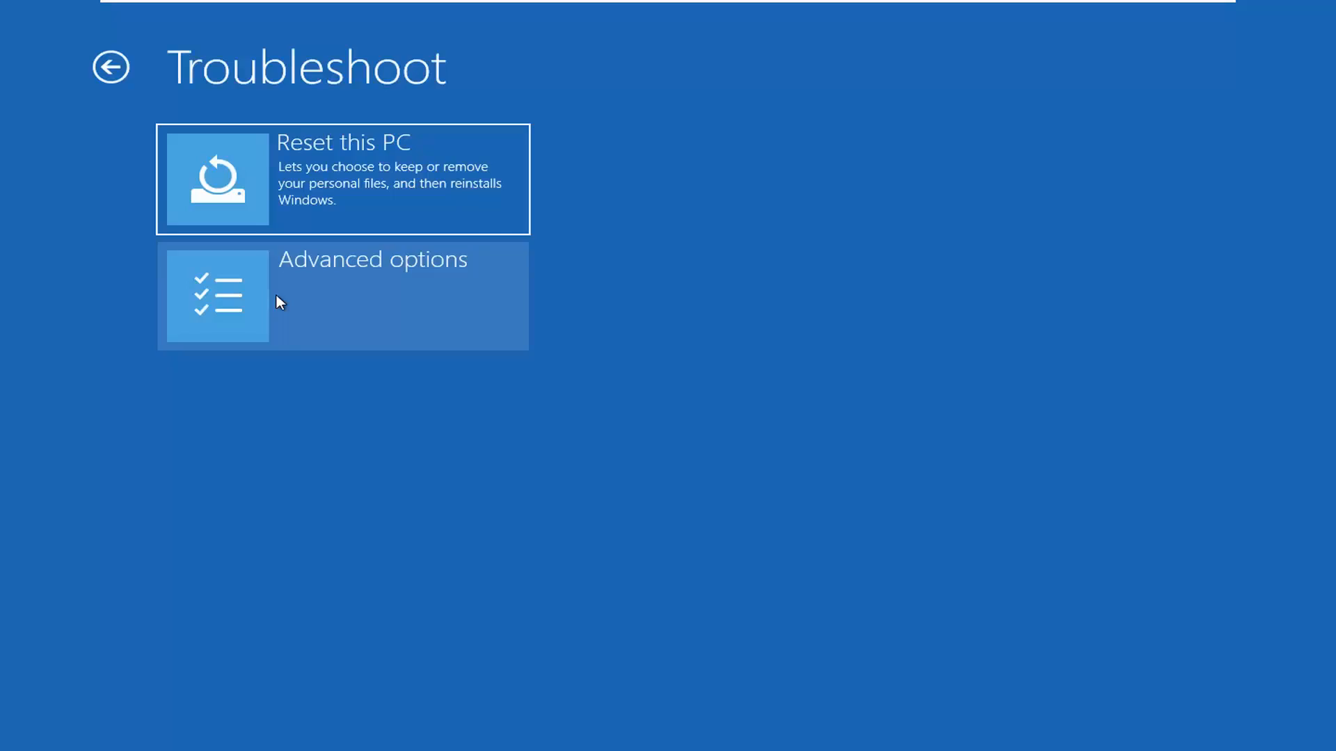
{"action": "left_click", "coordinate": [342, 297]}
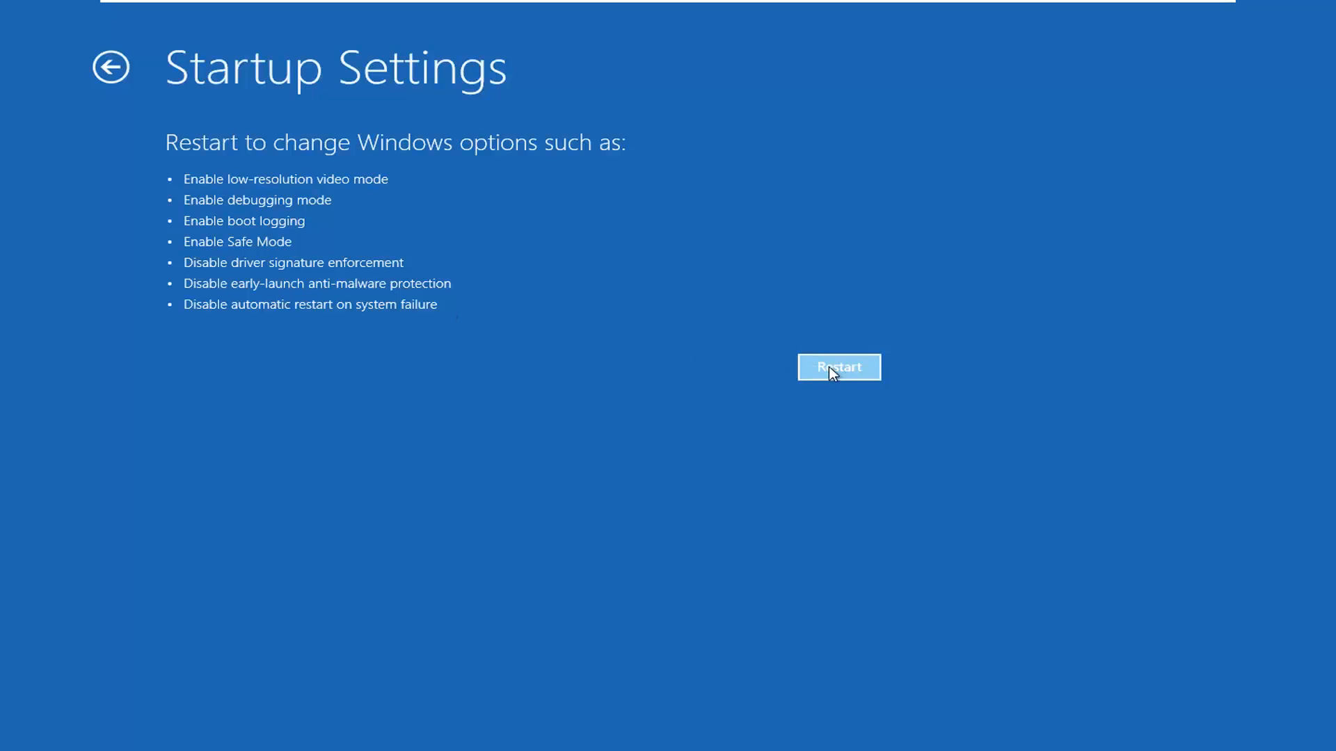
{"action": "left_click", "coordinate": [838, 366]}
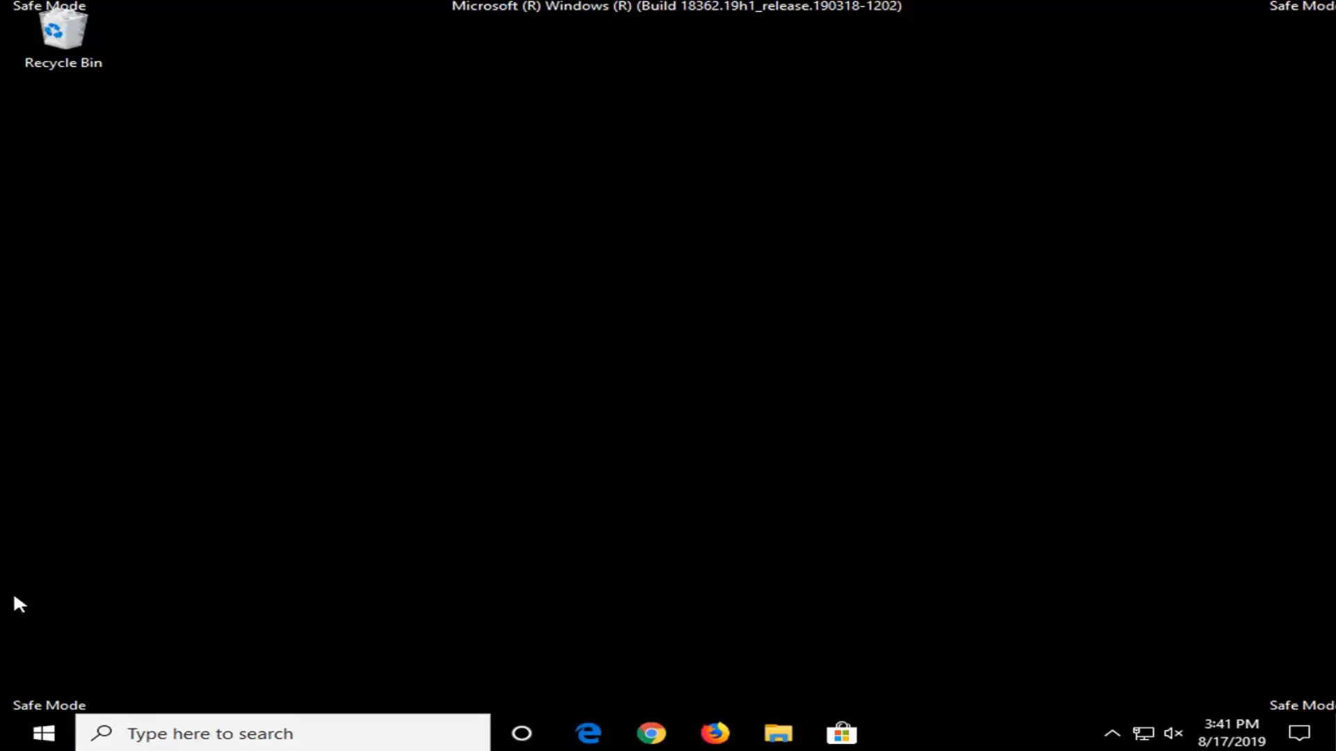
Search the Start menu for 'msconfig' to find System Configuration
{"action": "left_click", "coordinate": [42, 732]}
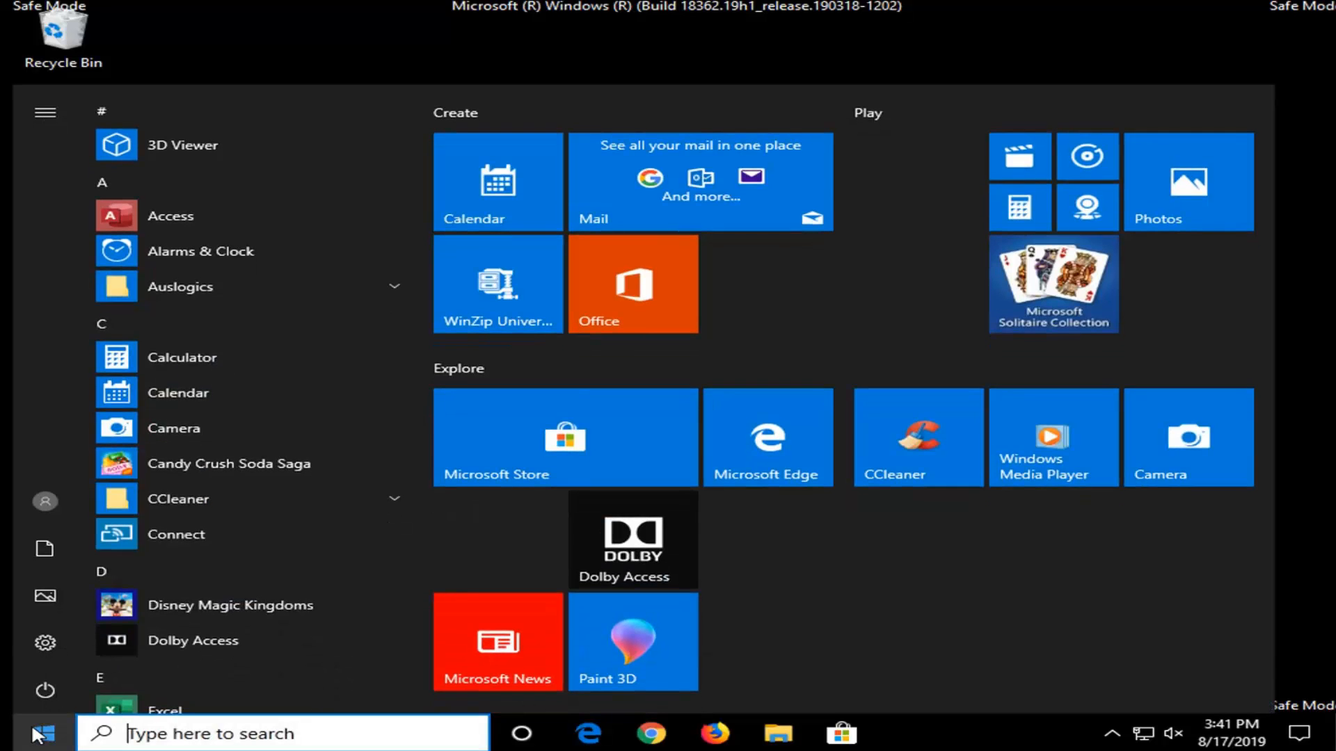
{"action": "type", "text": "msconfig"}
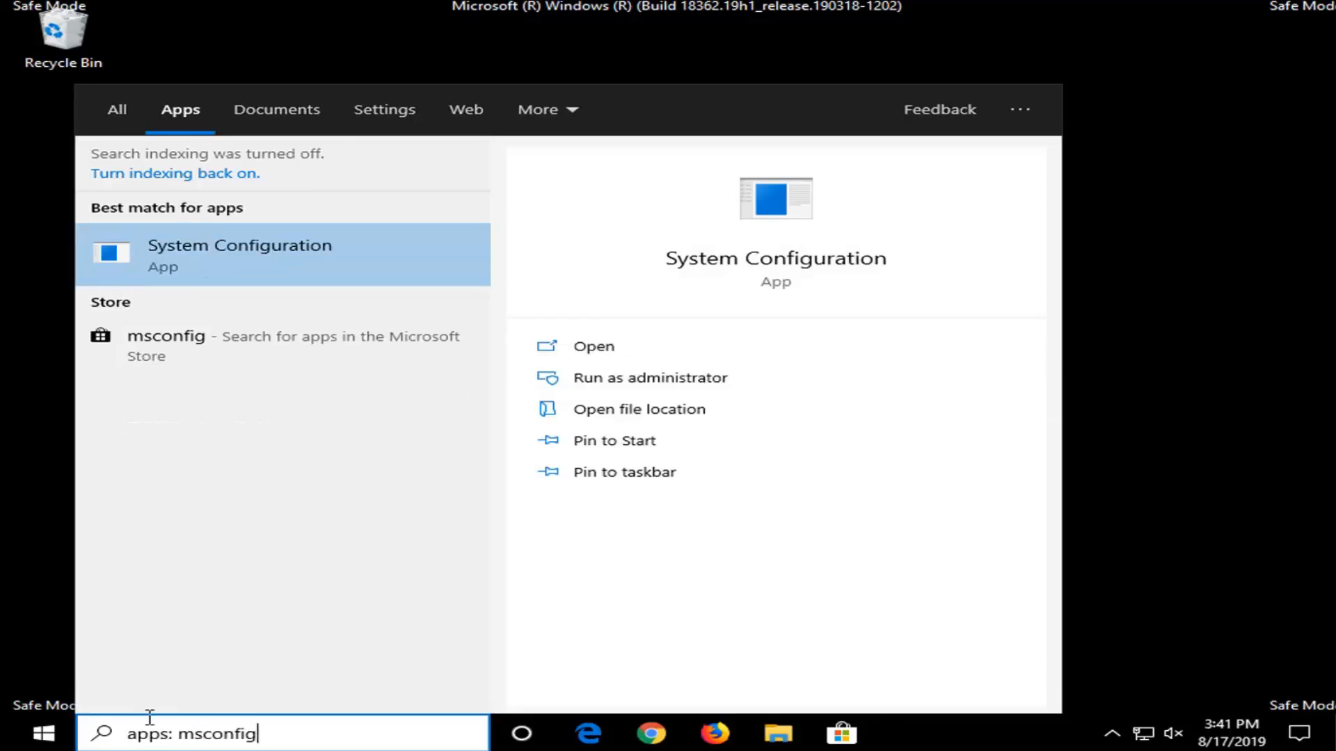
{"action": "mouse_move", "coordinate": [195, 266]}
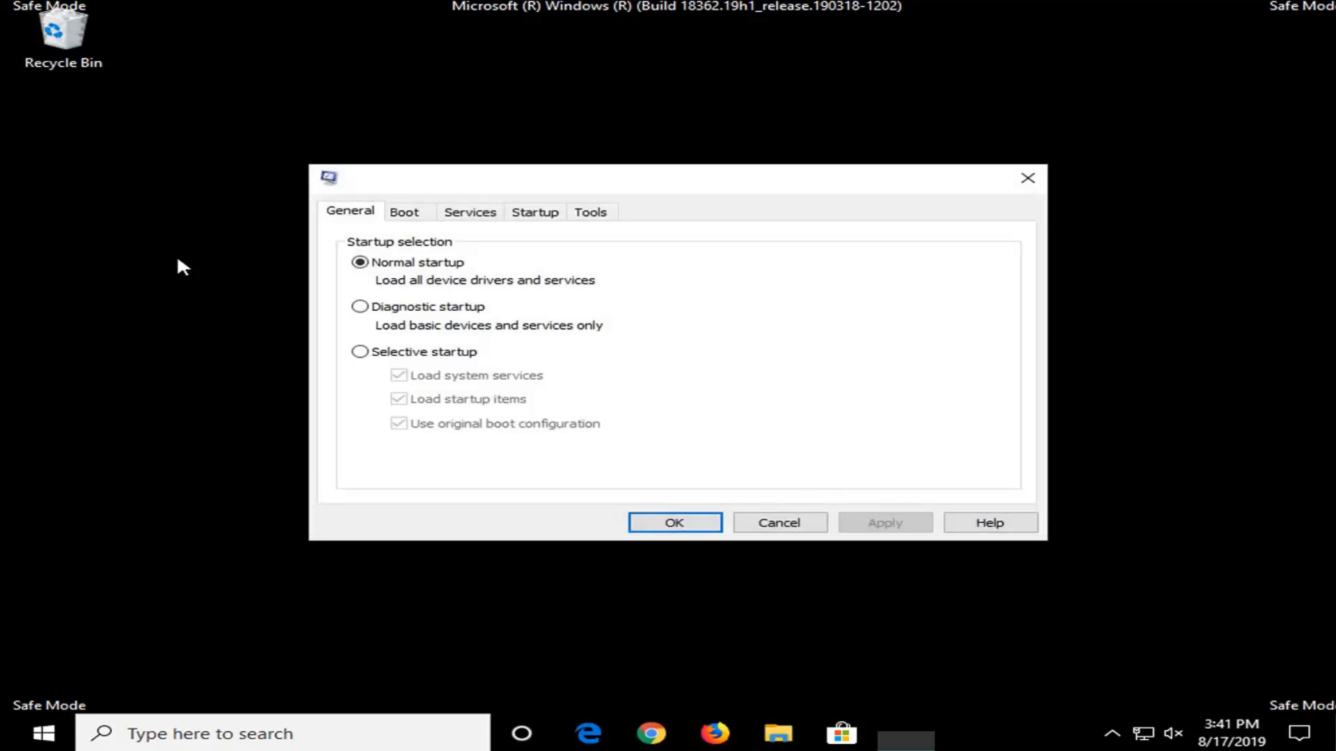
Scroll through the Services tab list, cancel System Configuration, and reopen Start
{"action": "left_click", "coordinate": [471, 212]}
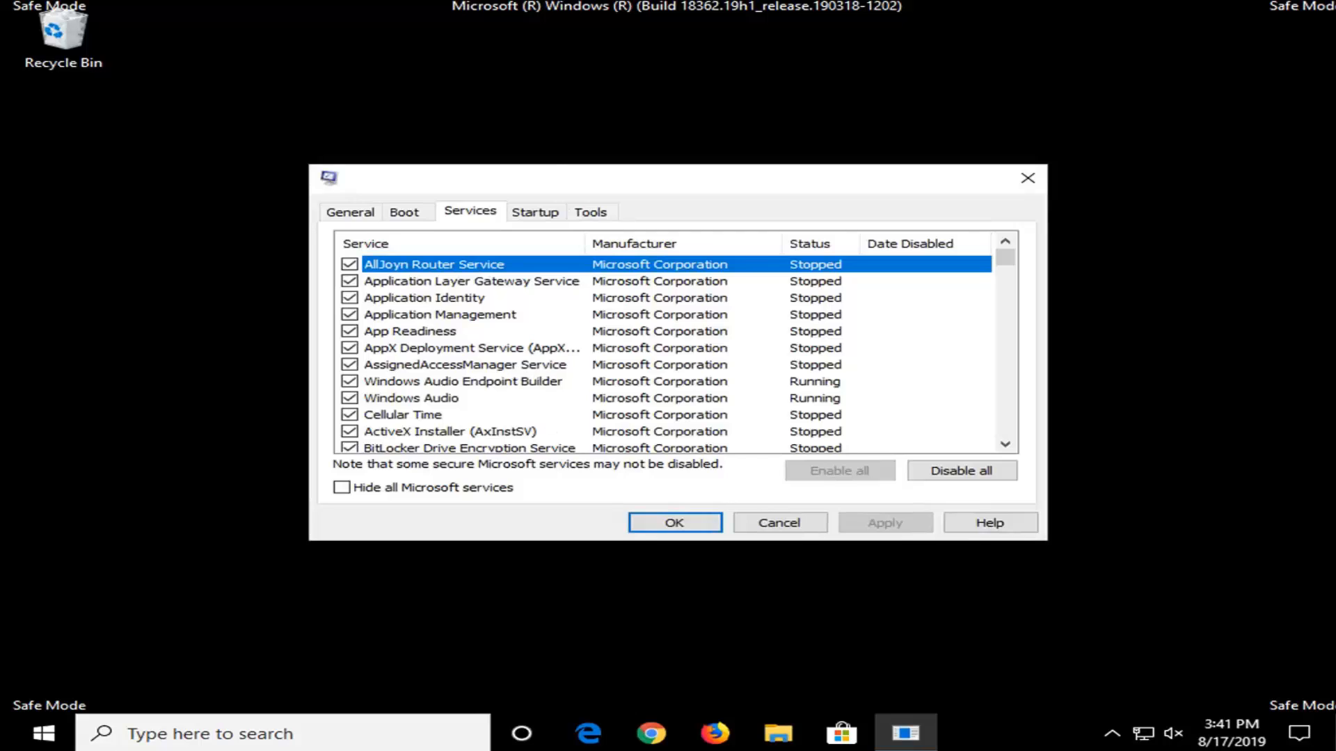
{"action": "scroll", "scroll_direction": "down", "scroll_amount": 3}
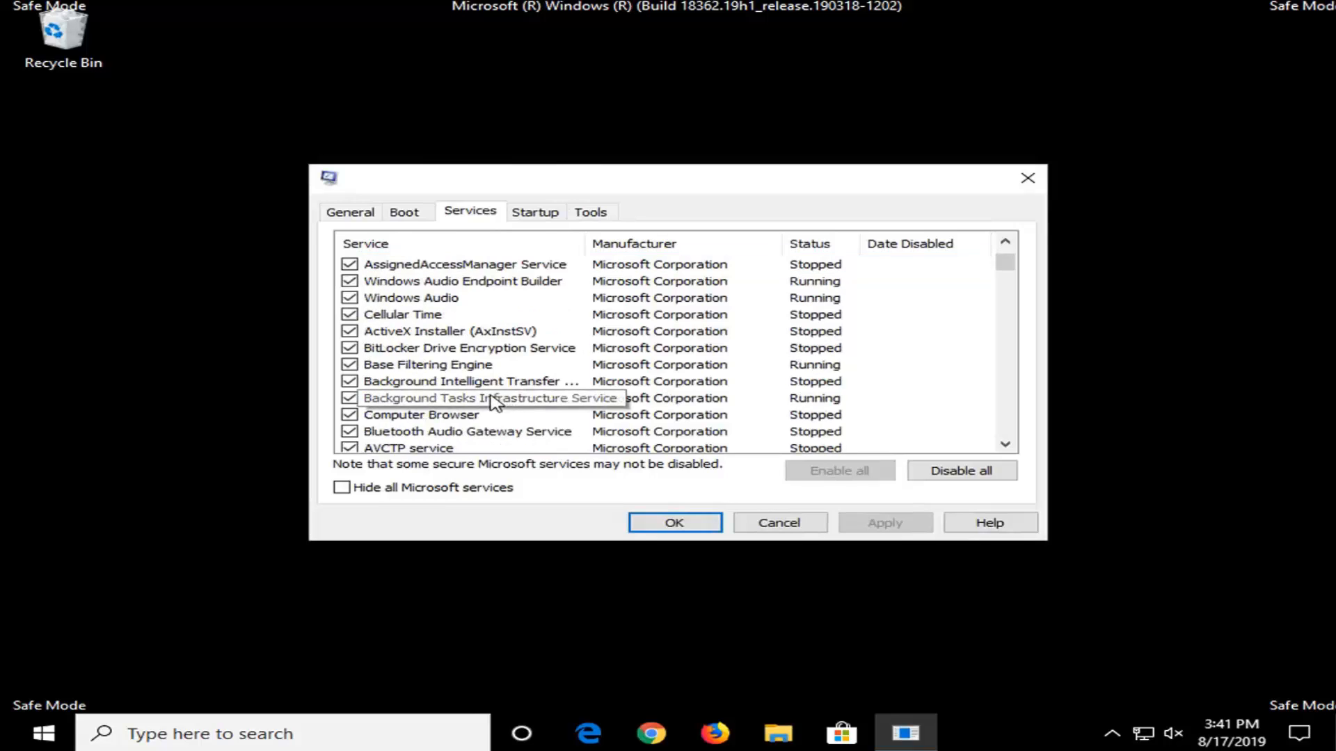
{"action": "scroll", "scroll_direction": "down", "scroll_amount": 3}
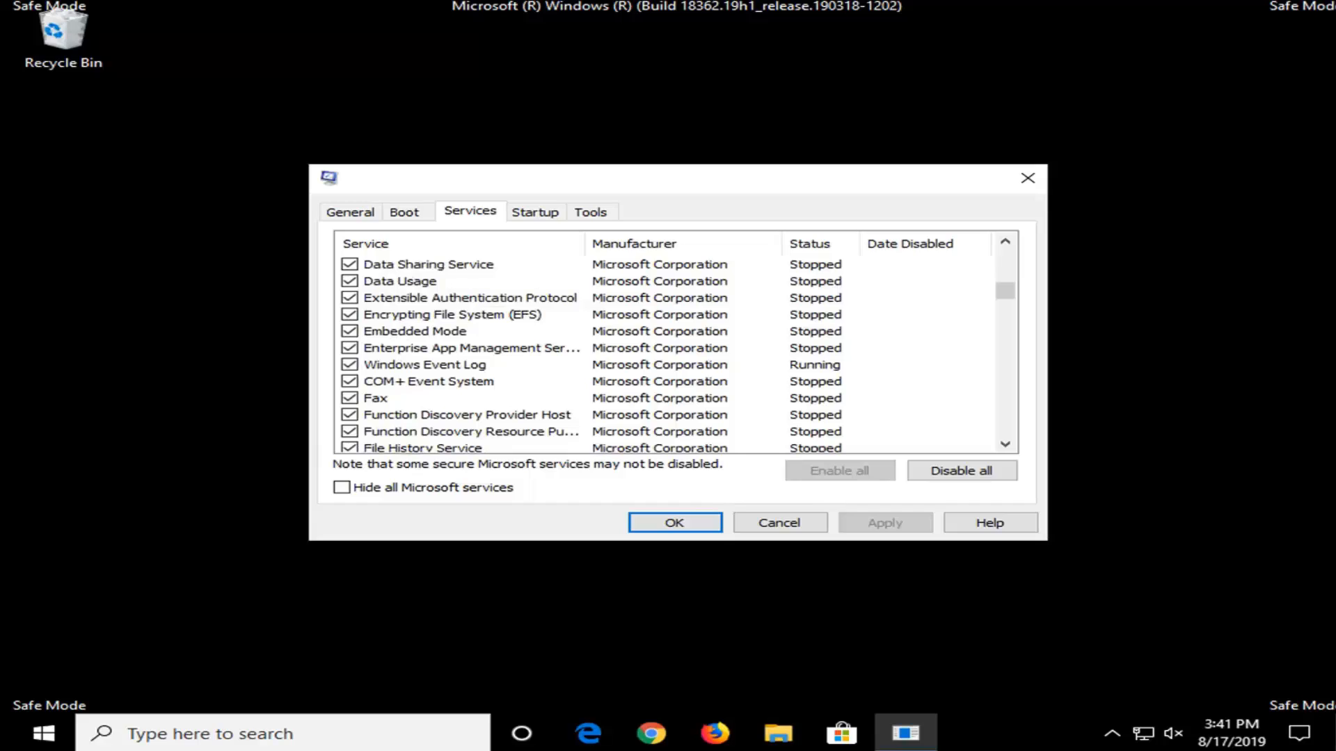
{"action": "mouse_move", "coordinate": [966, 524]}
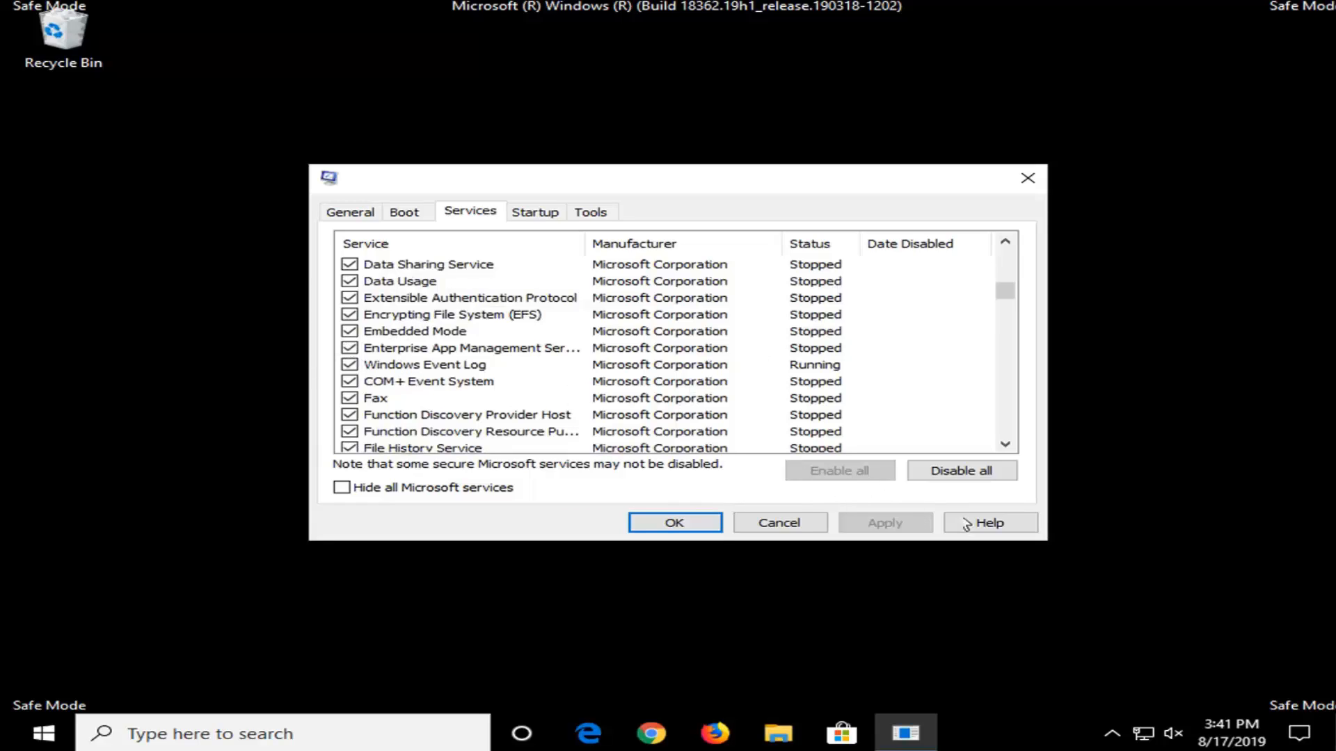
{"action": "left_click", "coordinate": [675, 522]}
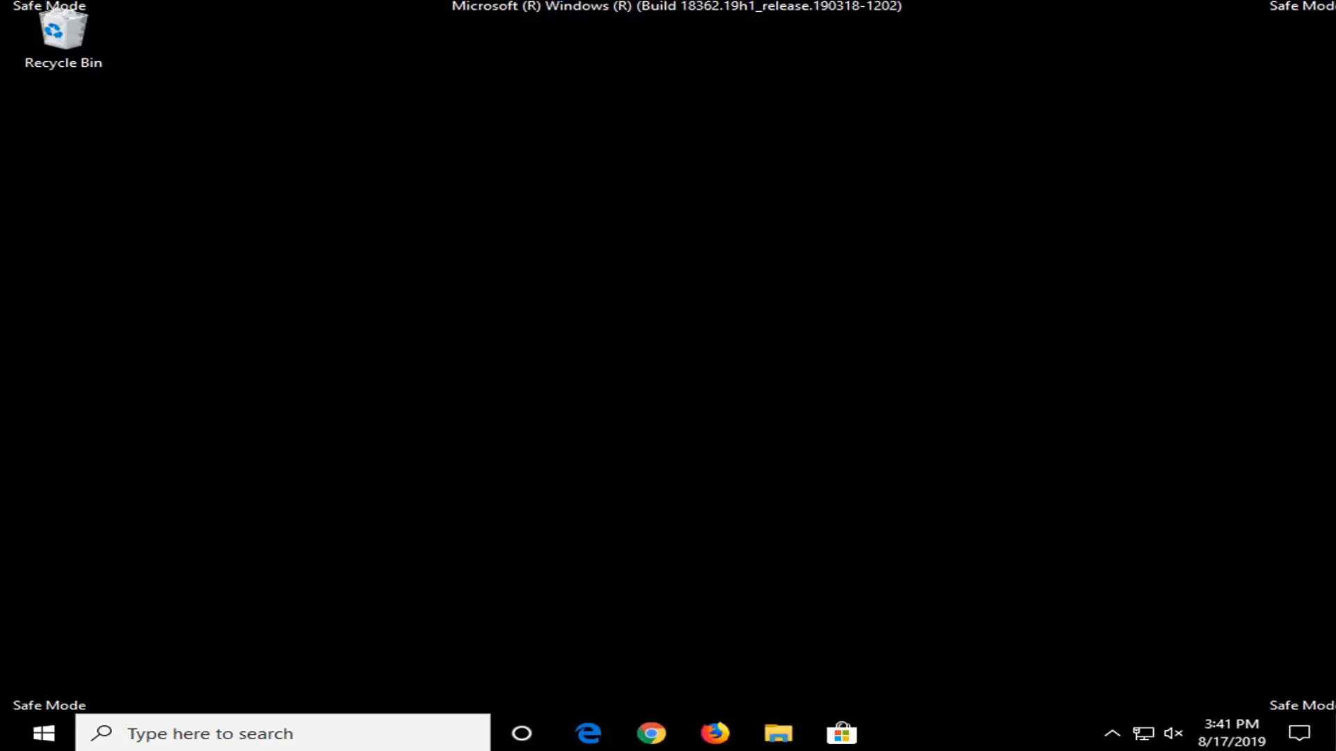
{"action": "left_click", "coordinate": [41, 734]}
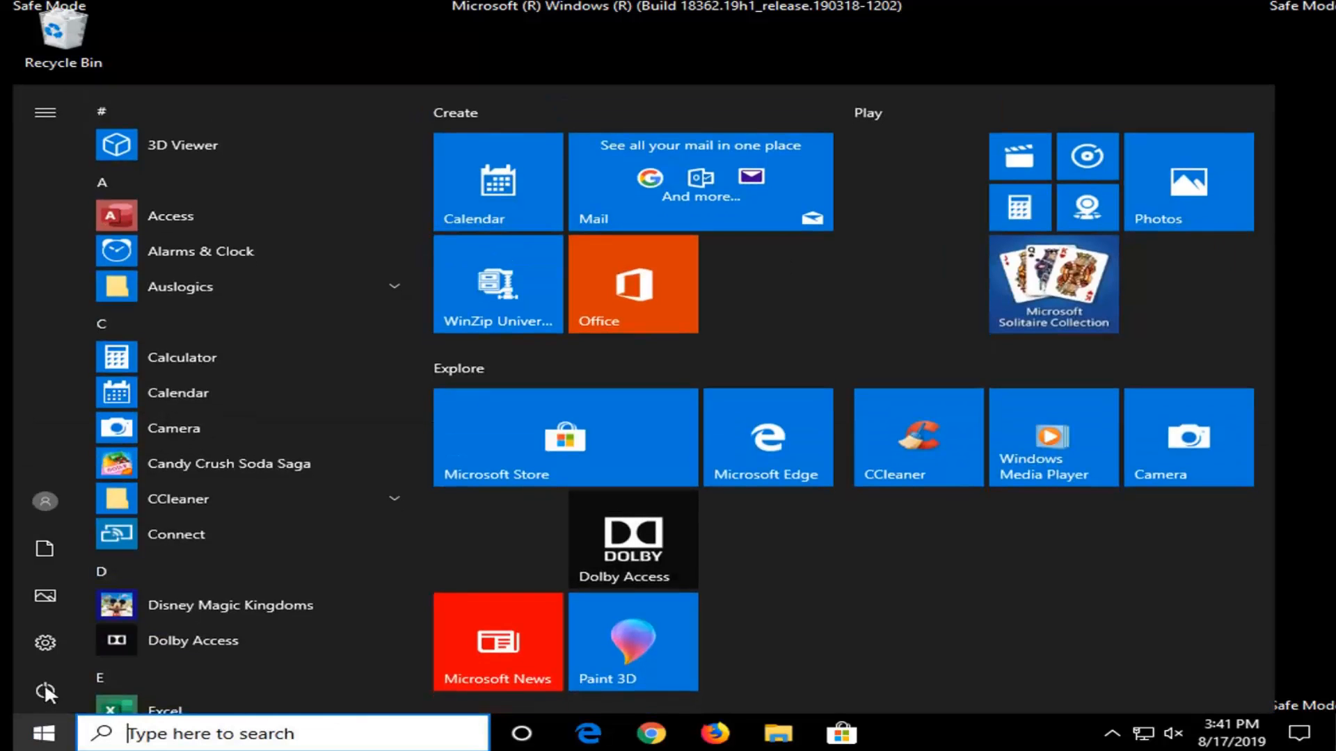